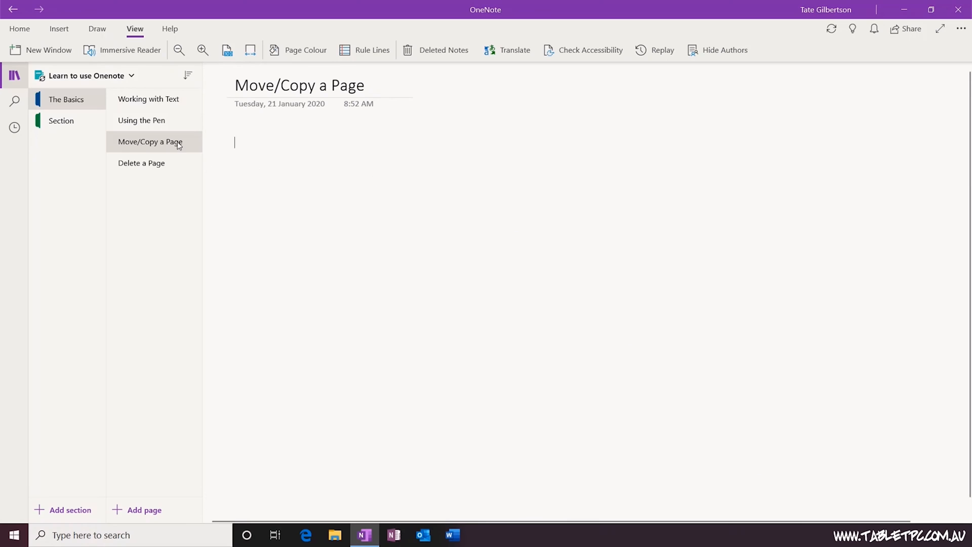
Bring up the page actions for the 'Move/Copy a Page' tab in The Basics.
right_click(150, 142)
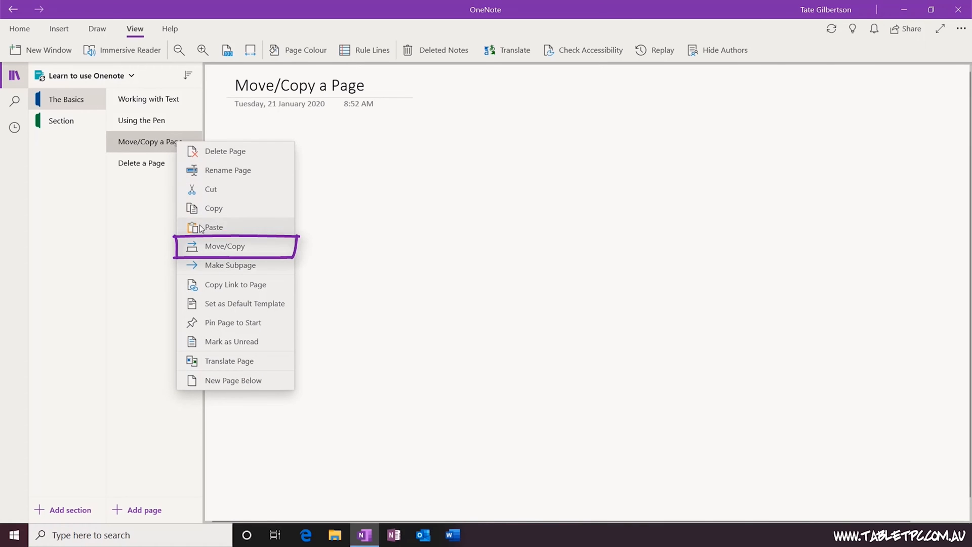
Move the page into the Section section via Move or Copy, leaving three pages in The Basics.
left_click(224, 246)
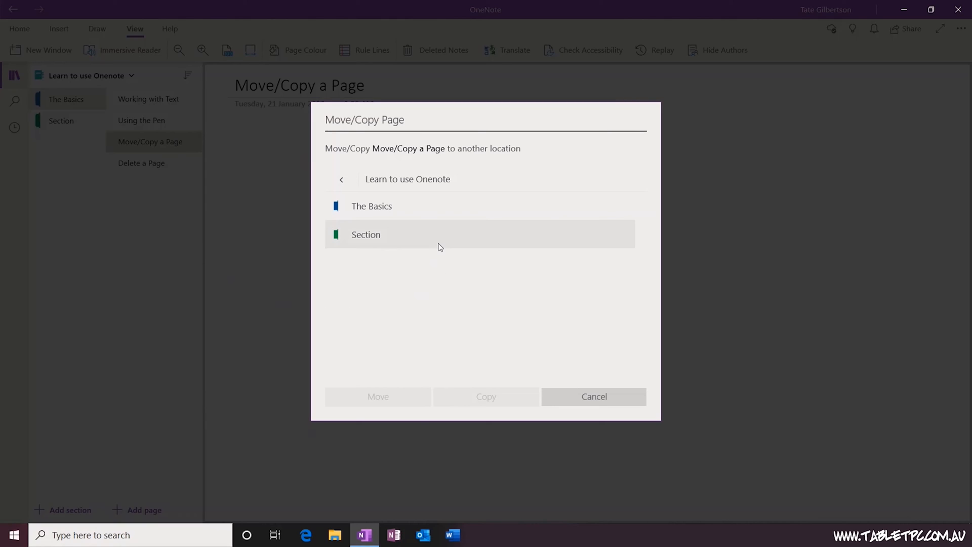
mouse_move(397, 242)
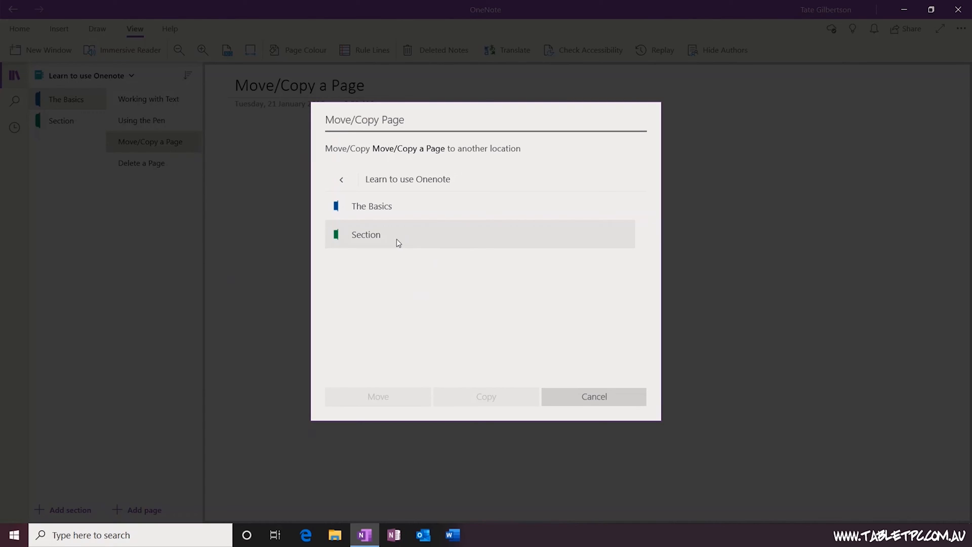
left_click(365, 234)
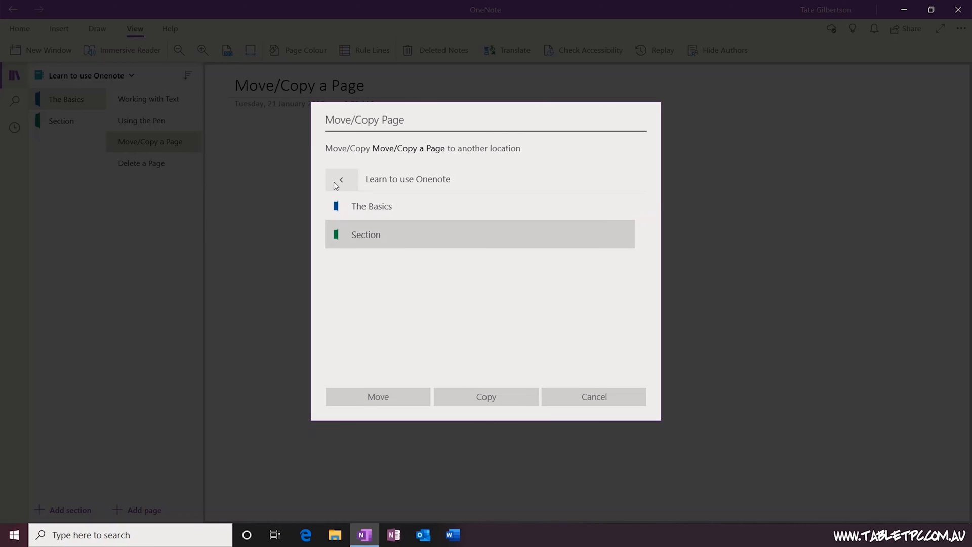
left_click(340, 179)
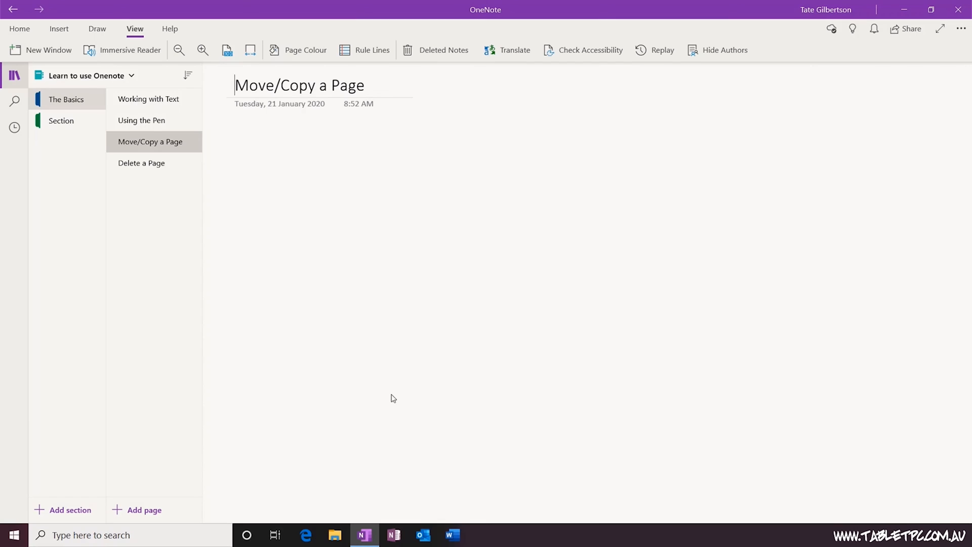
left_click(142, 162)
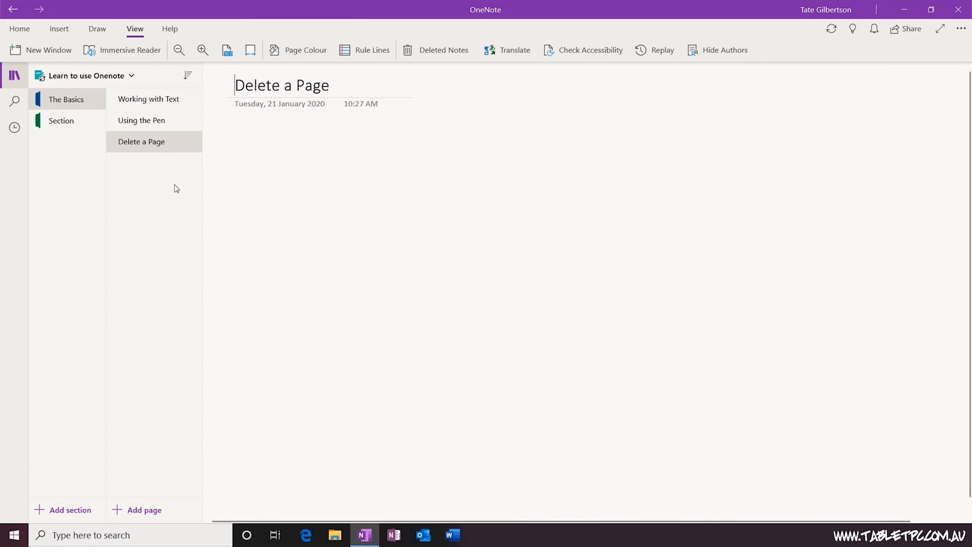